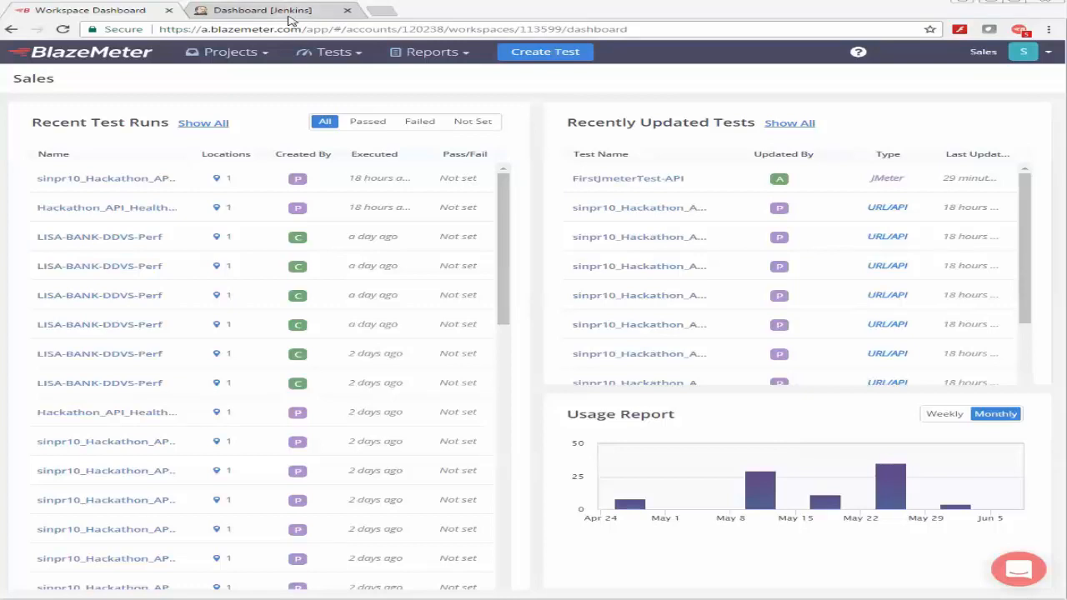
- Filter the Available plugins list in the plugin manager with 'blaze'
left_click(263, 10)
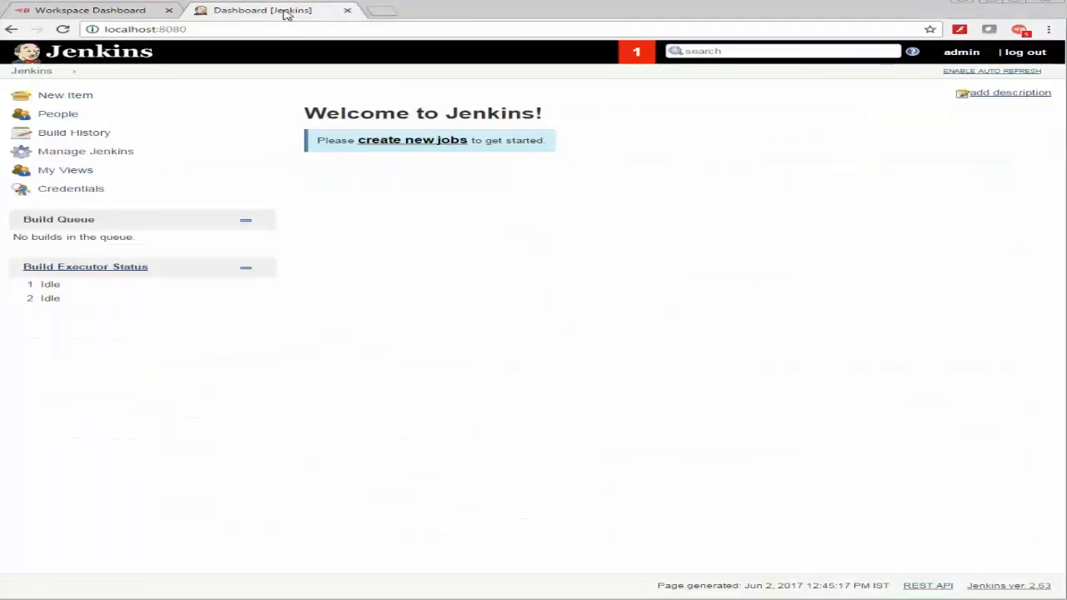
mouse_move(86, 150)
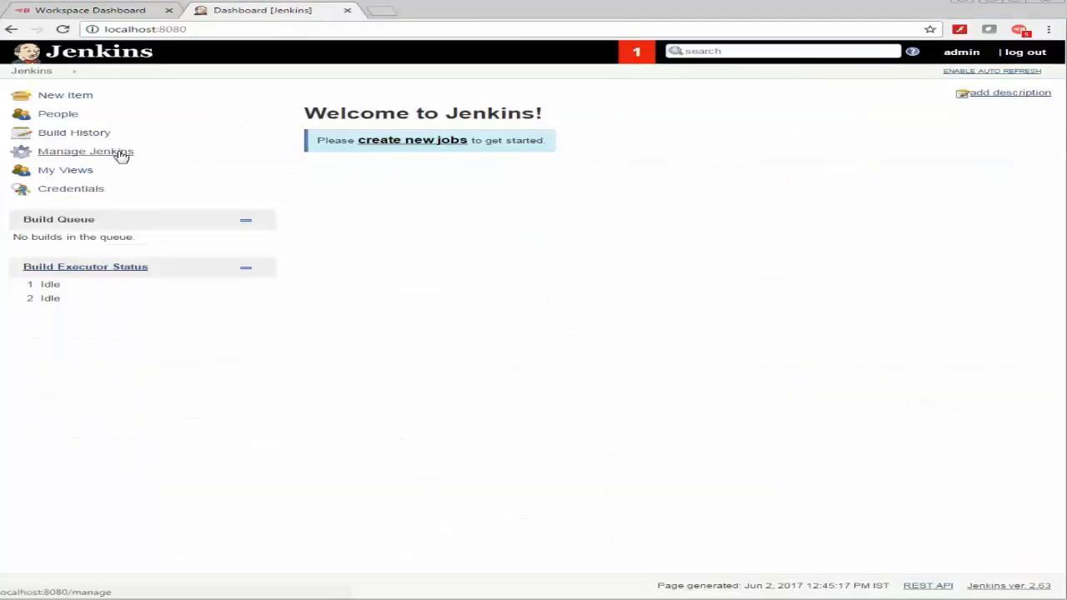
left_click(86, 150)
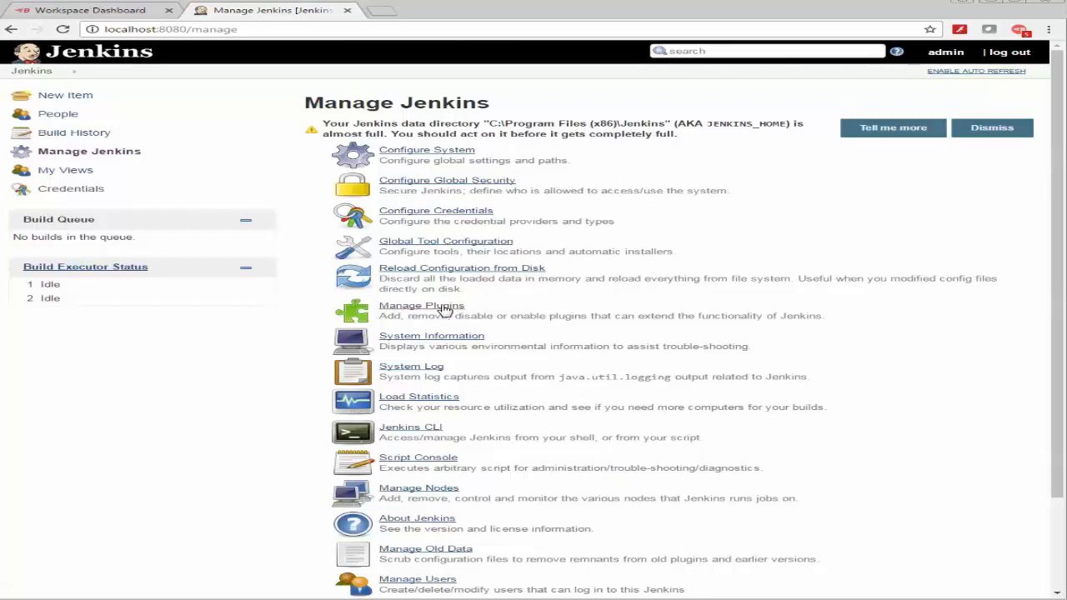
left_click(420, 305)
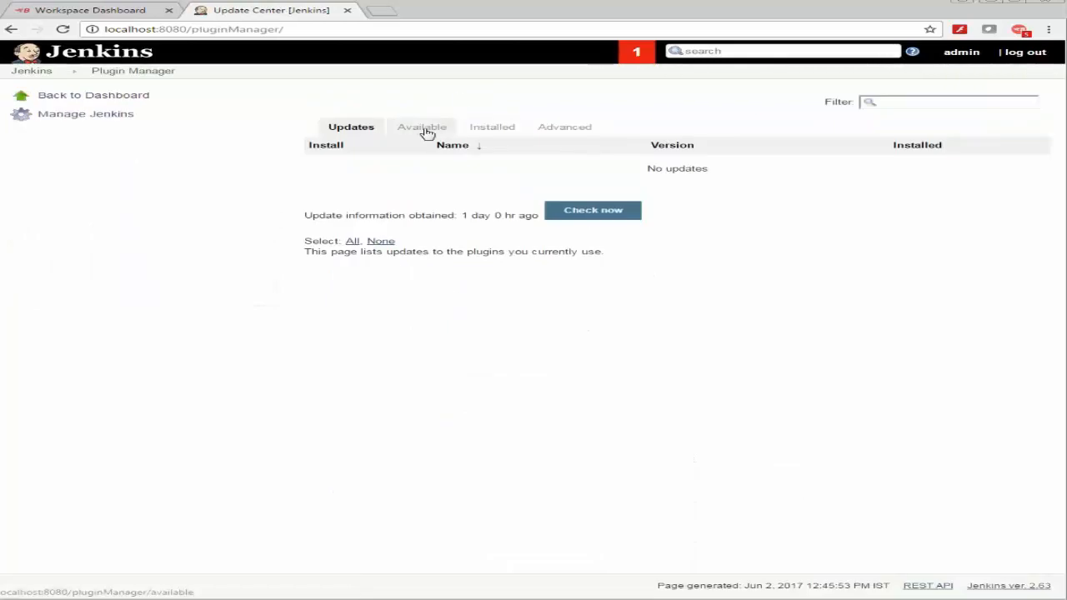
left_click(422, 127)
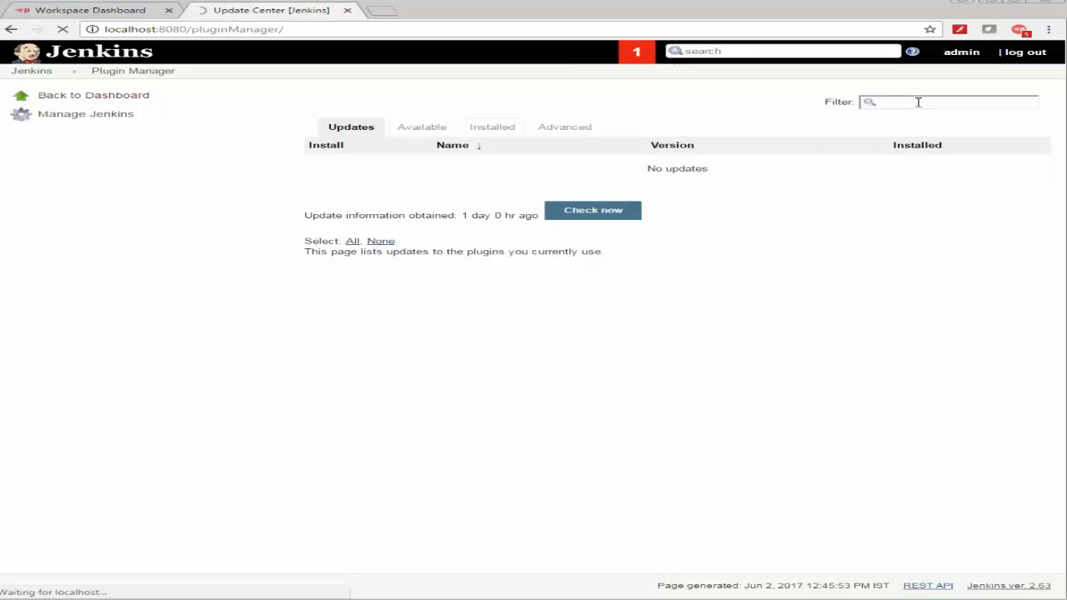
left_click(420, 127)
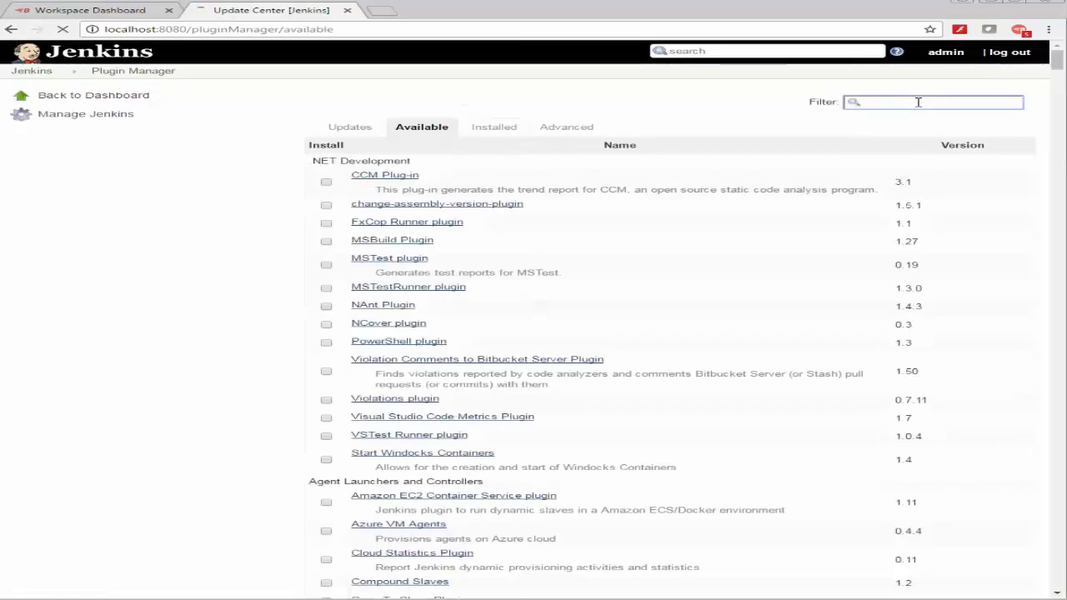
type("blazeme")
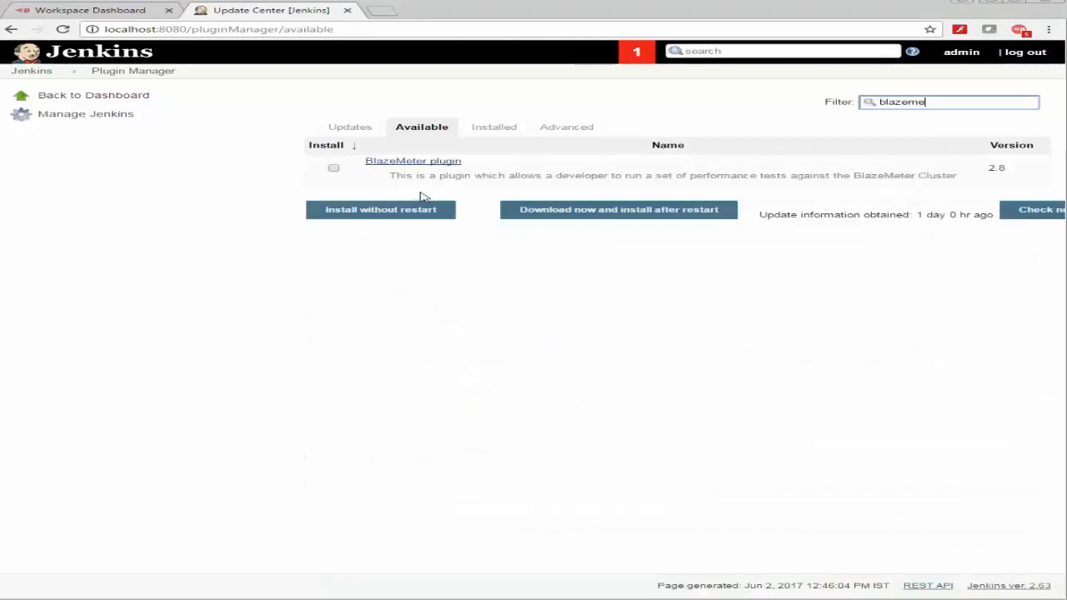
- Select the BlazeMeter plugin and install it without restart
left_click(333, 168)
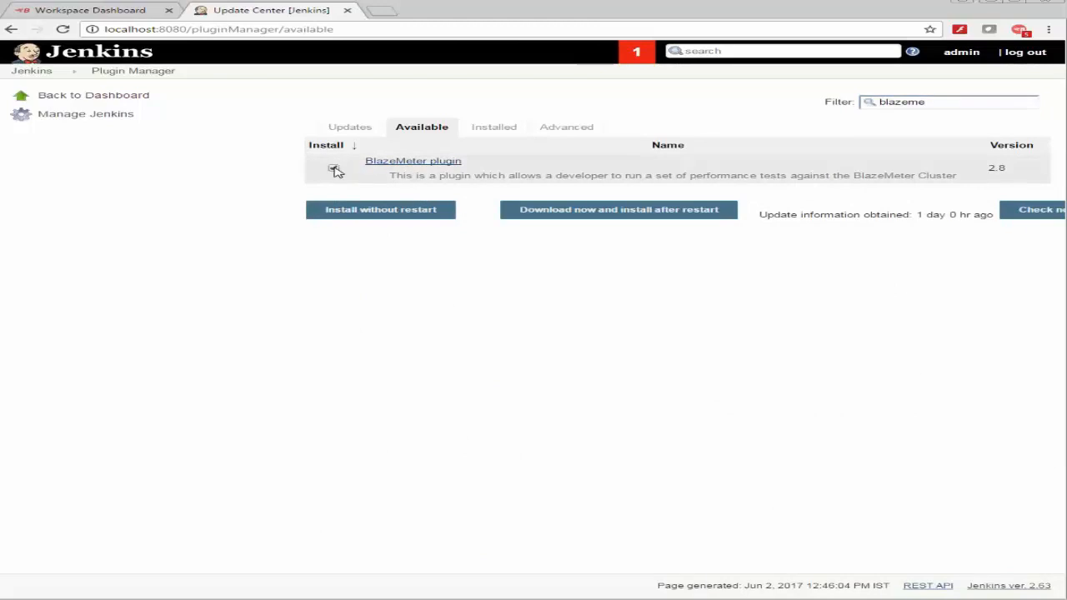
left_click(333, 167)
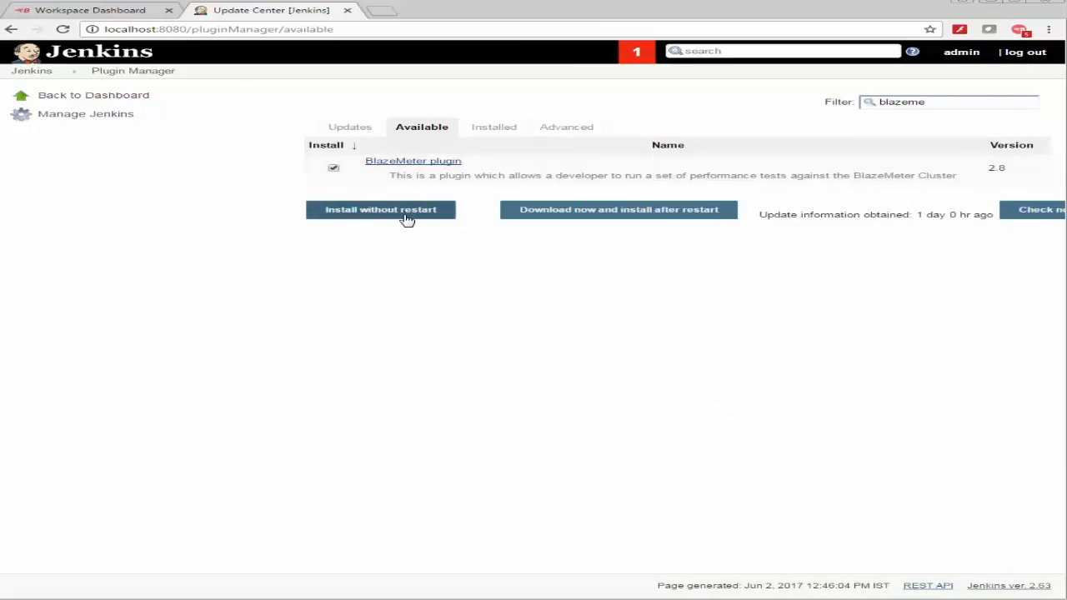
left_click(380, 210)
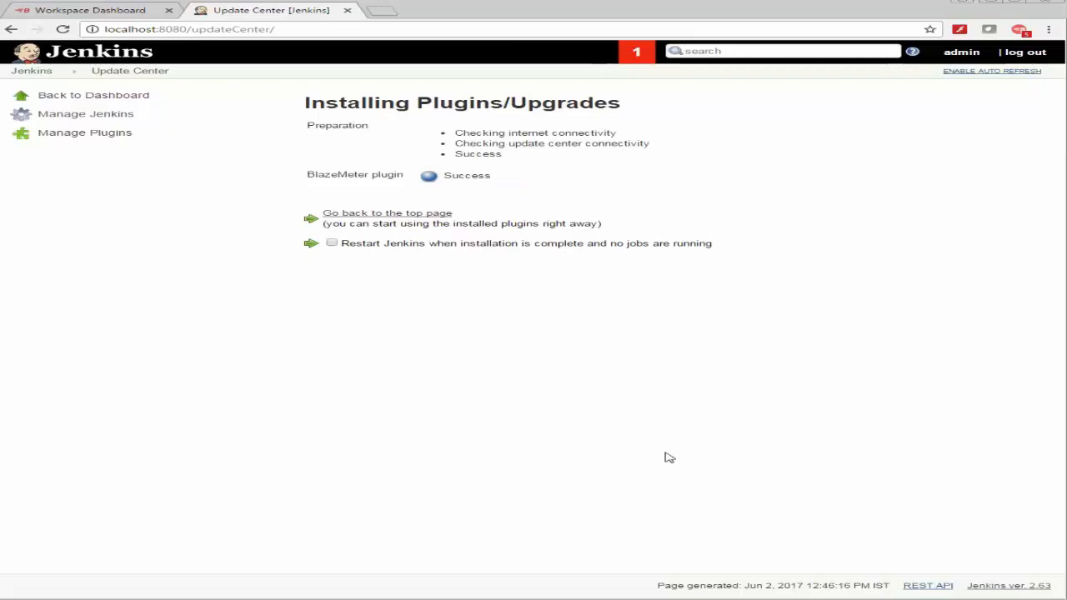
mouse_move(189, 148)
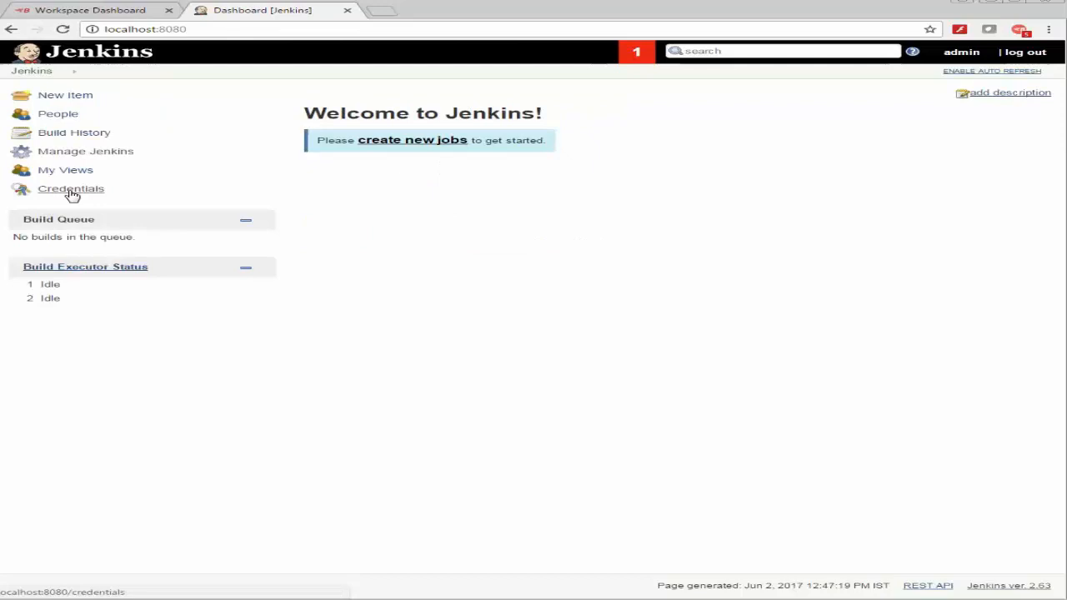
- Start a new global credential and set its kind to BlazeMeter API Key
left_click(70, 189)
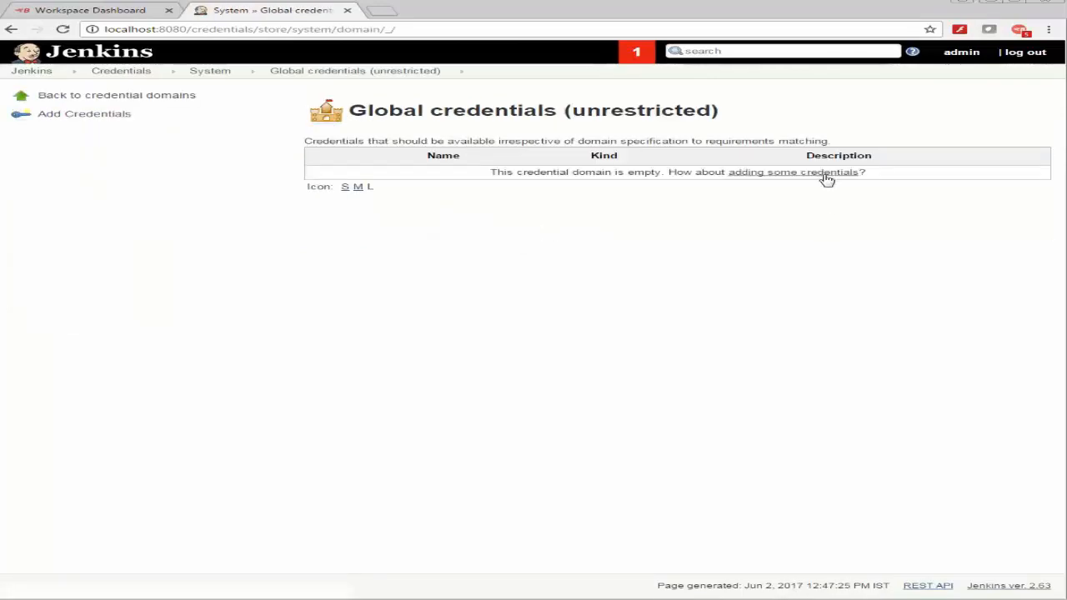
left_click(793, 171)
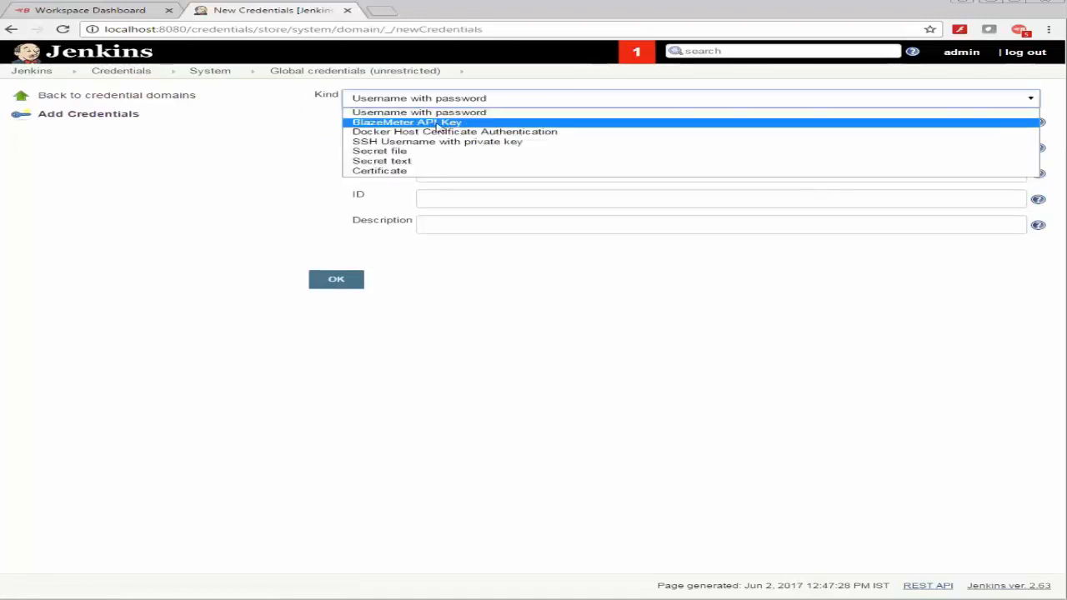
left_click(407, 122)
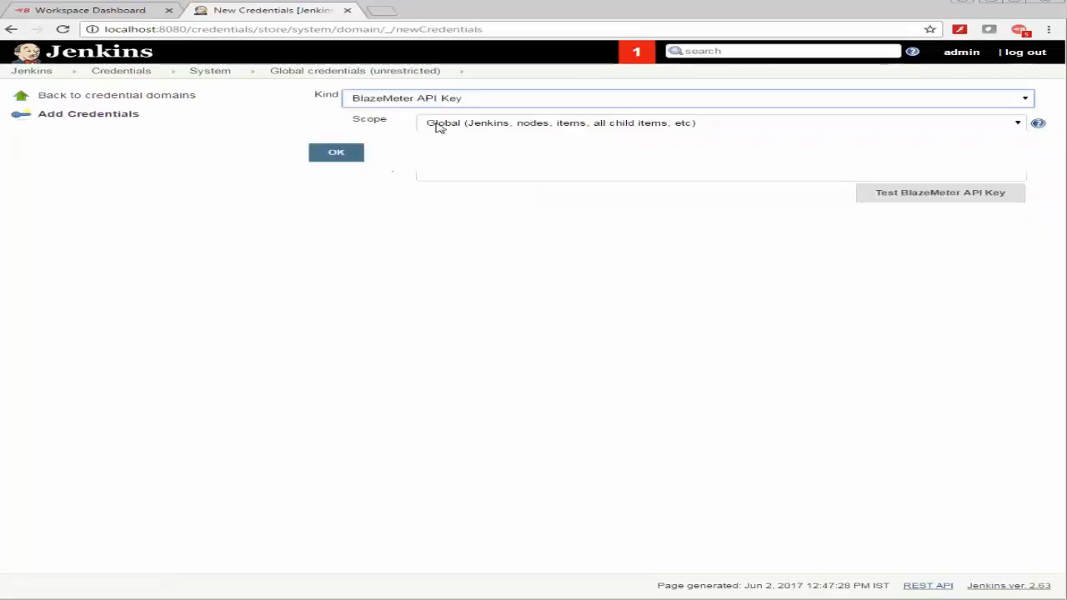
mouse_move(100, 20)
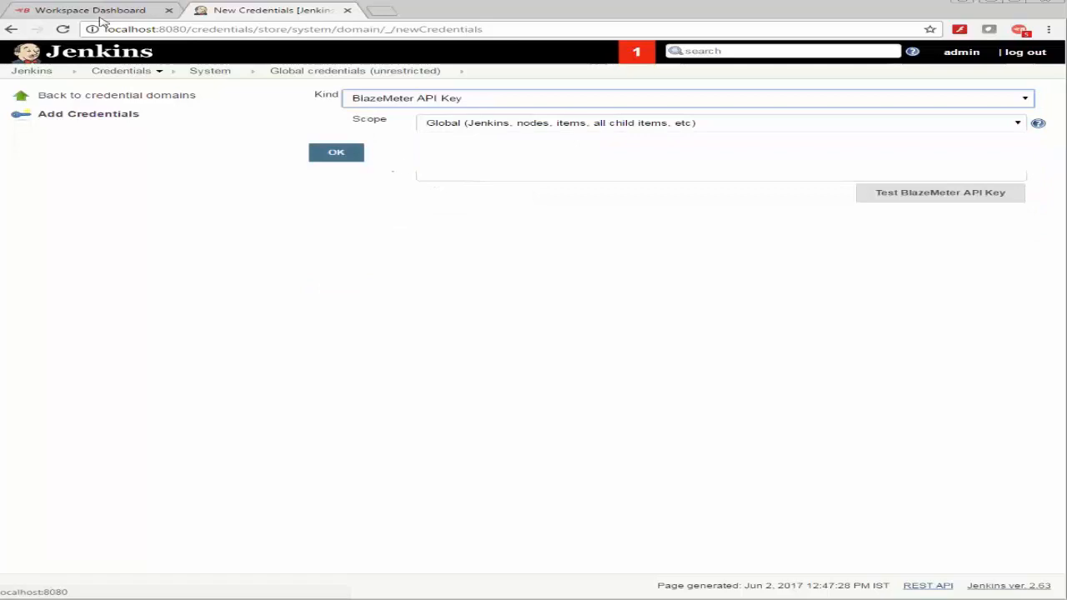
- Copy the API key from the BlazeMeter account's personal settings page
left_click(83, 10)
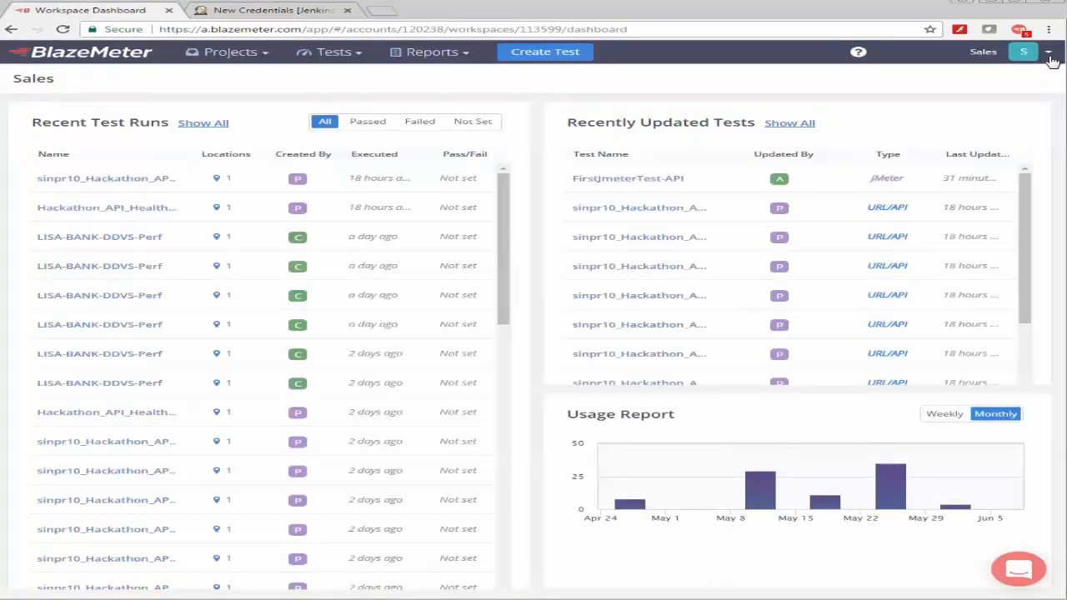
left_click(1024, 51)
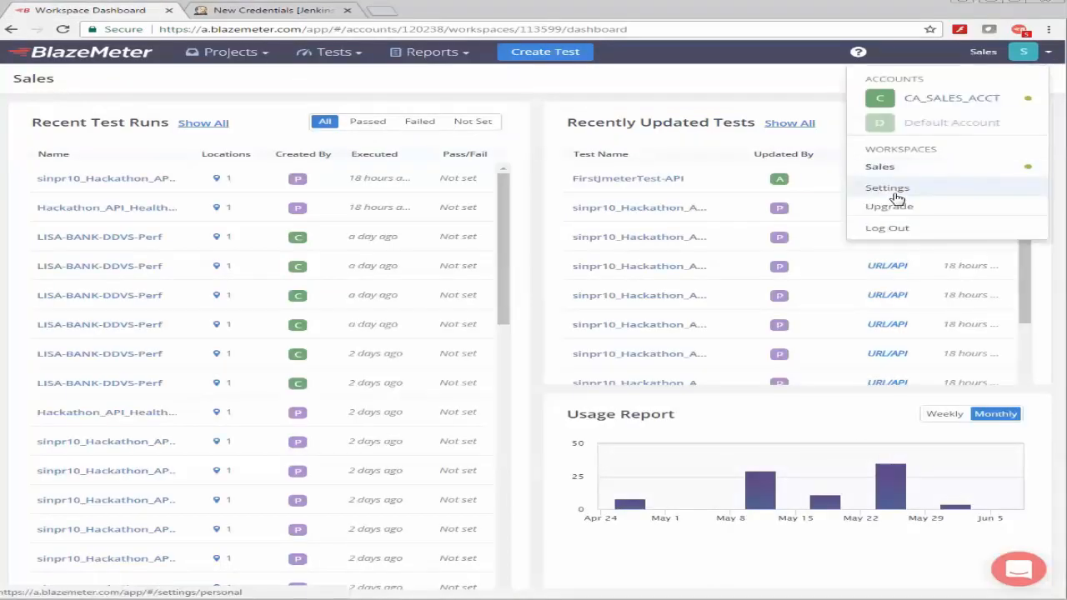
left_click(887, 187)
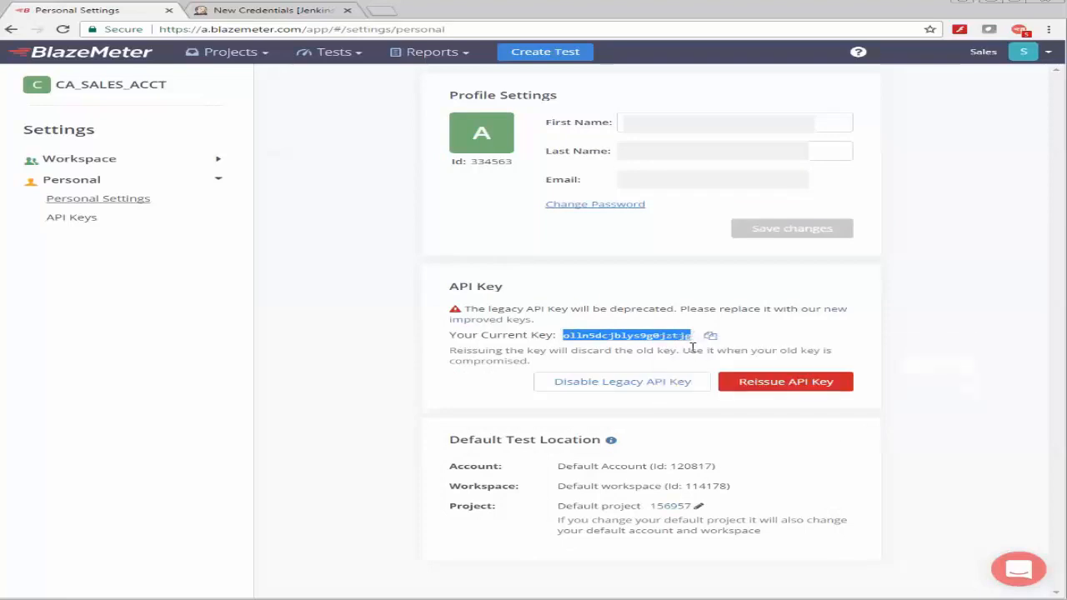
left_click(270, 10)
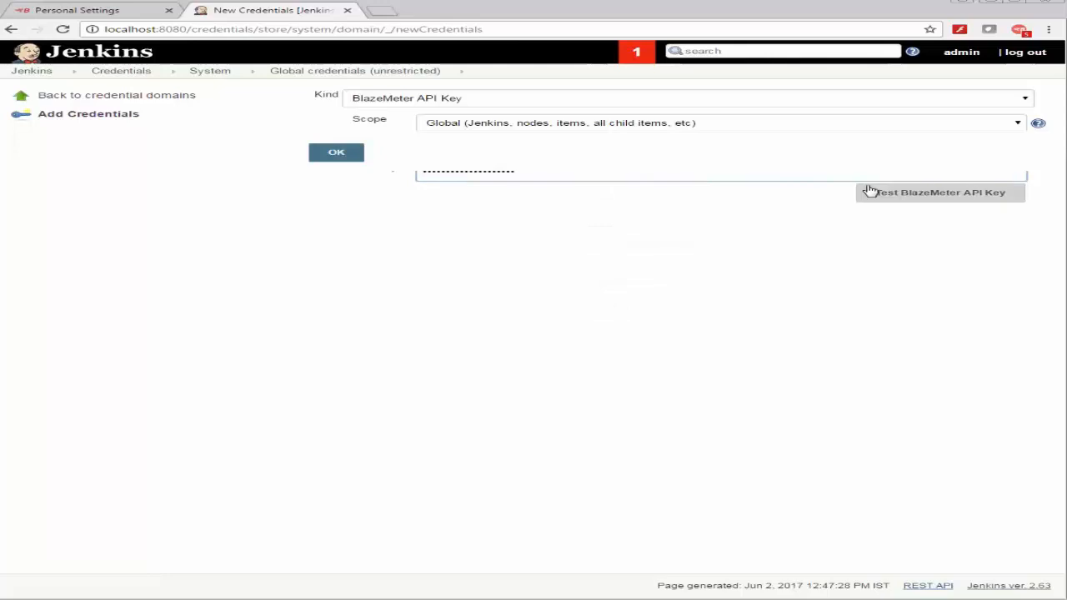
- Validate the pasted API key, describe it as 'My Key', and save the credential
left_click(940, 192)
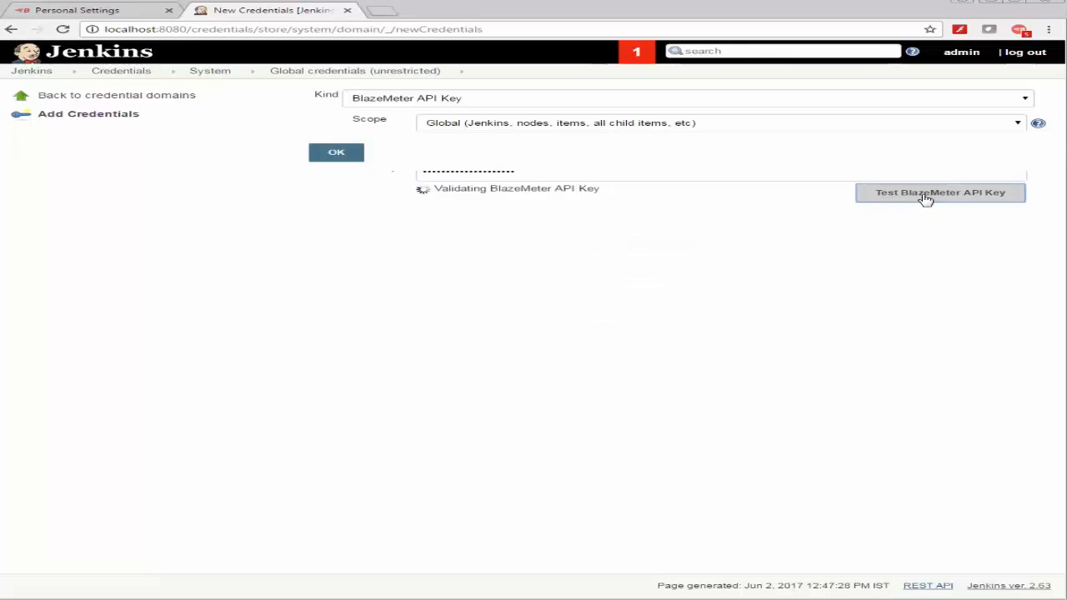
left_click(940, 193)
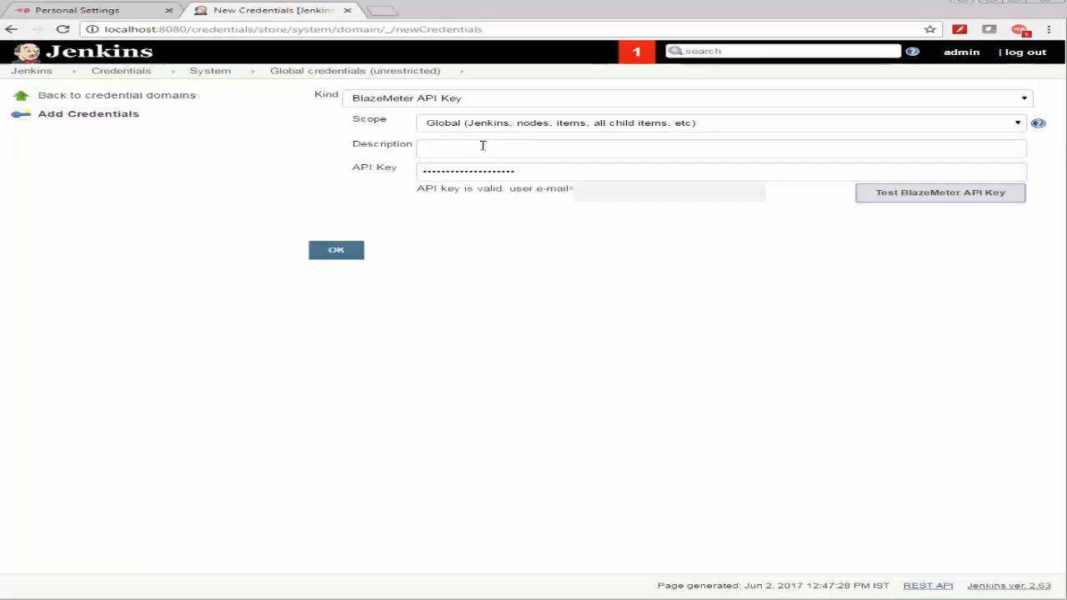
left_click(482, 148)
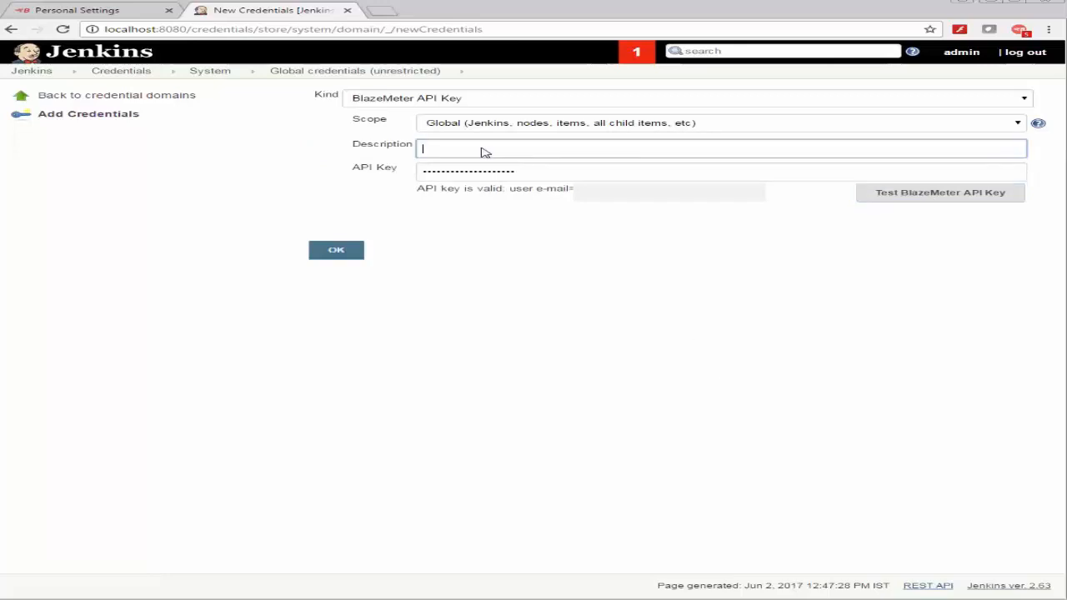
type("My Key")
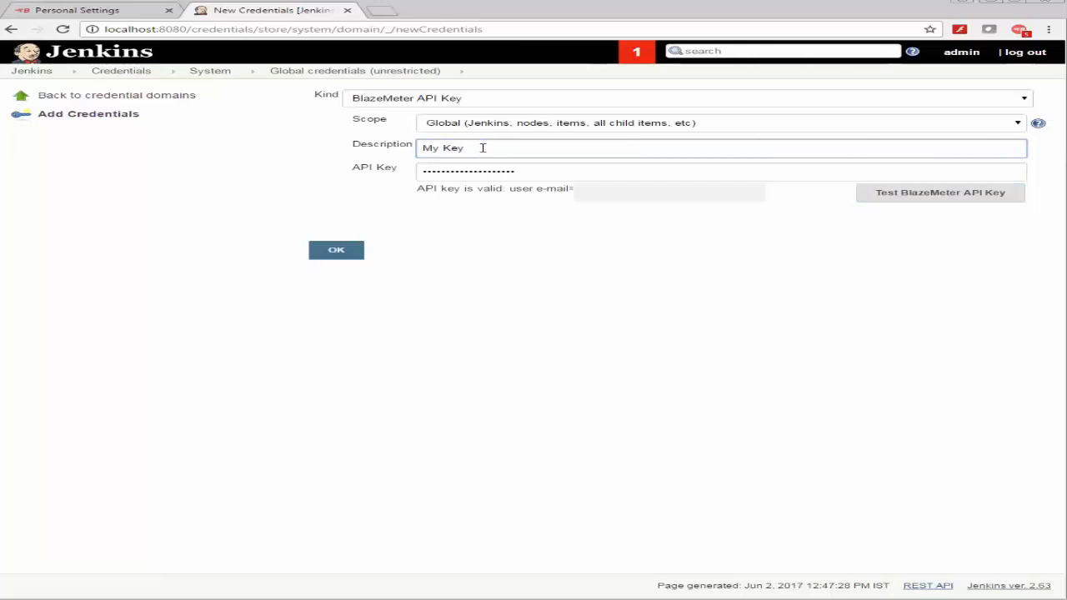
left_click(337, 250)
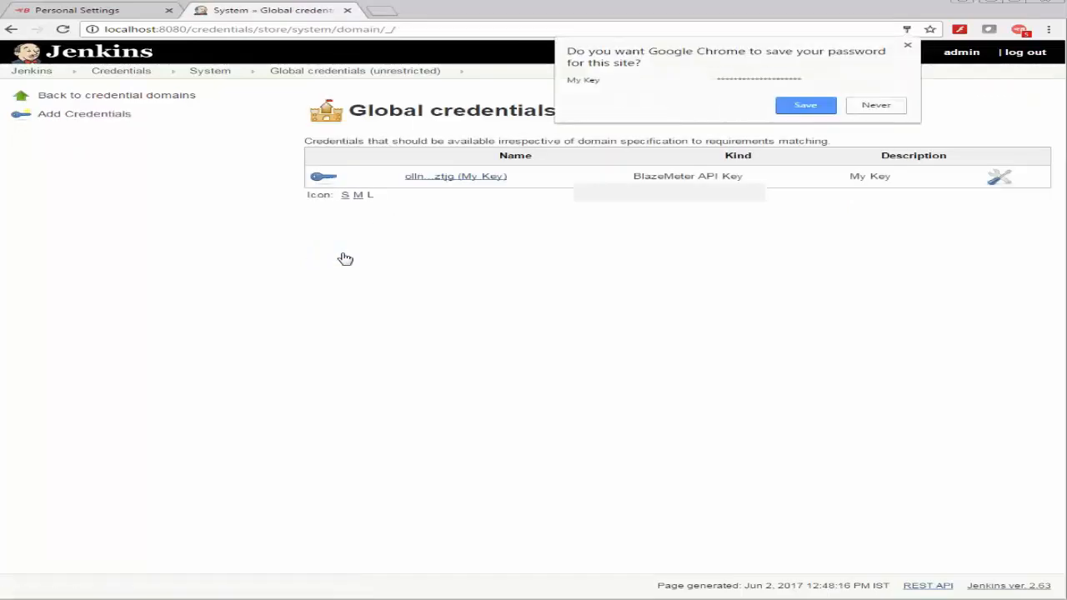